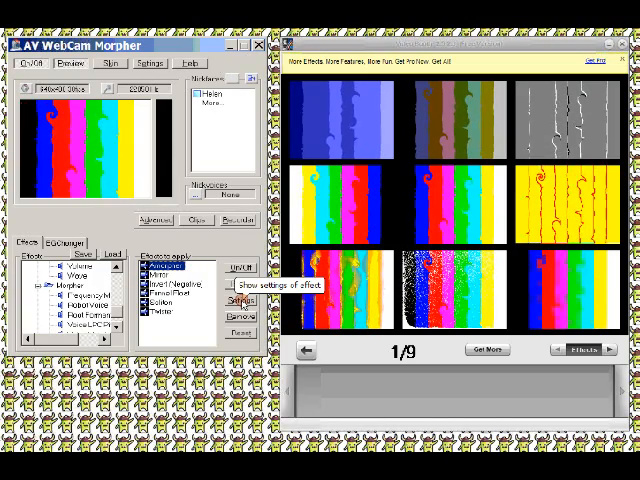
Adjust the Amorpher warp strength slider and confirm the new settings
left_click(236, 300)
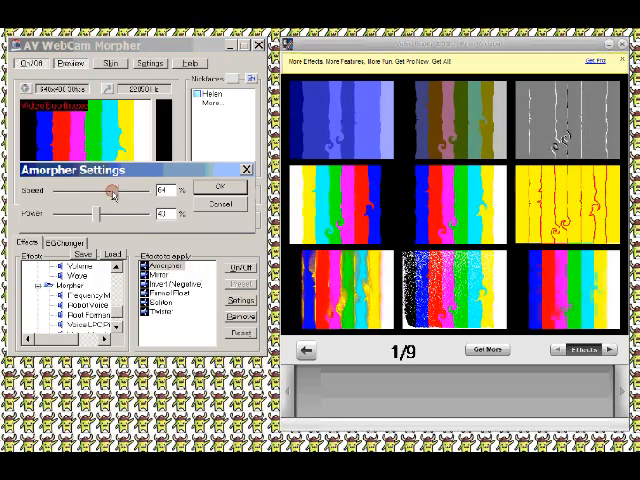
left_click_drag(108, 188, 130, 188)
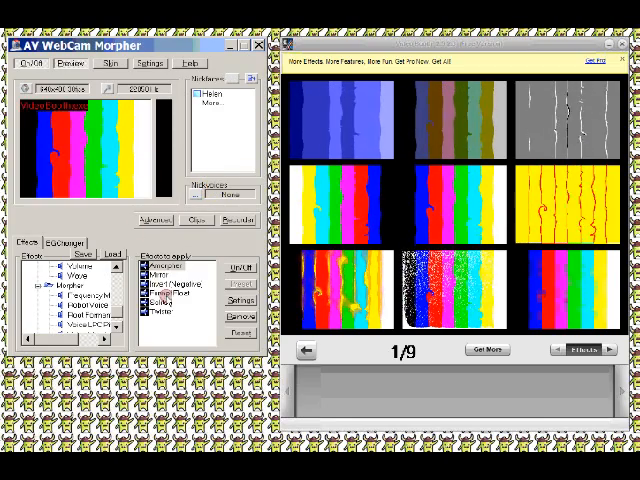
left_click(160, 268)
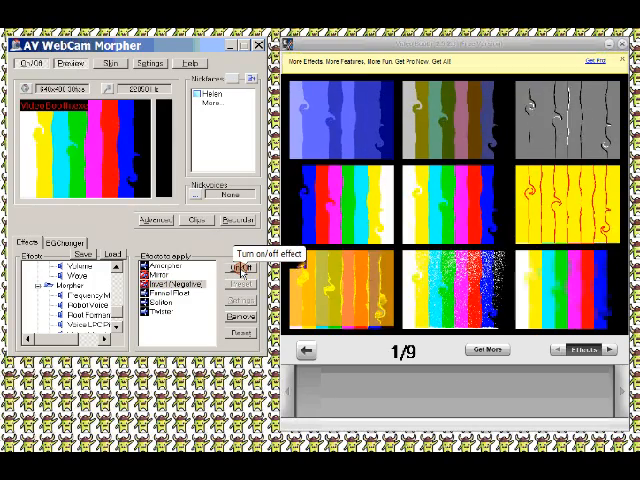
Turn on several more effects in the Effects Applied chain to distort the colour-bar feed
left_click(176, 296)
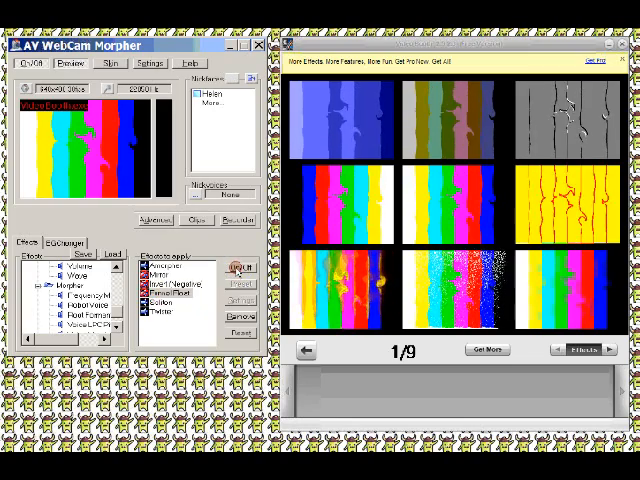
left_click(168, 298)
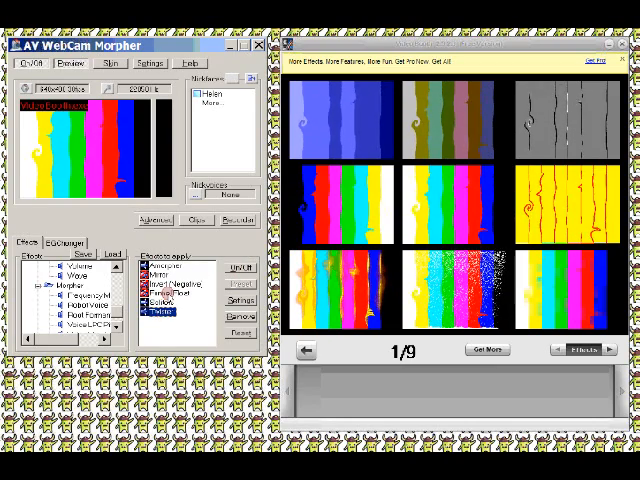
left_click(160, 268)
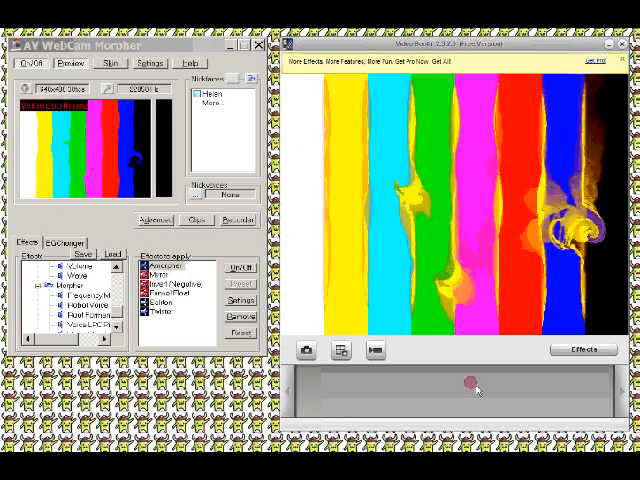
Cycle the Video Booth preview through the flame, yellow, blue and cube effects
left_click(584, 348)
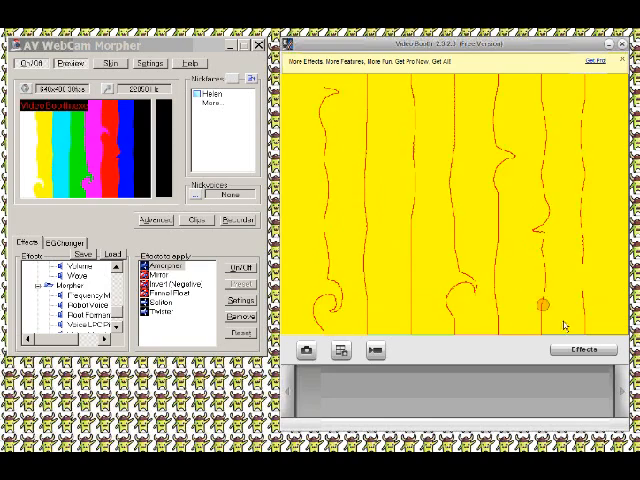
left_click(566, 350)
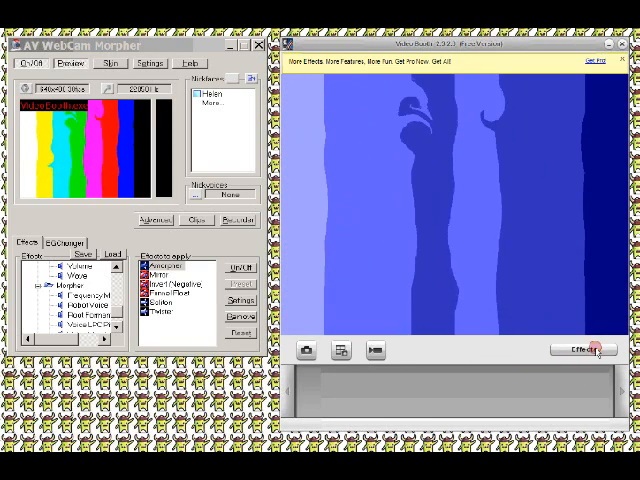
left_click(588, 350)
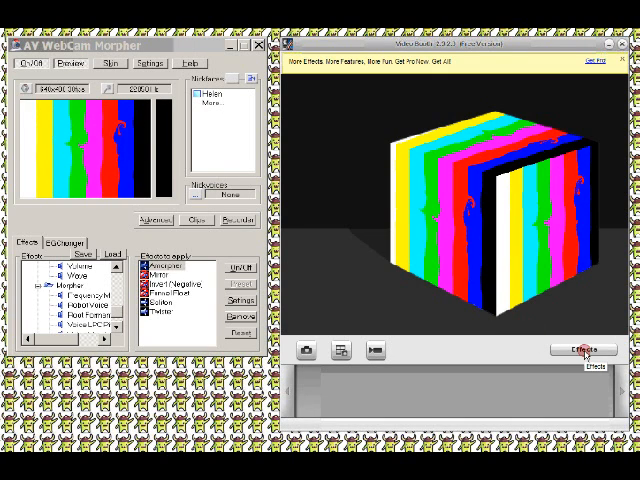
left_click(584, 350)
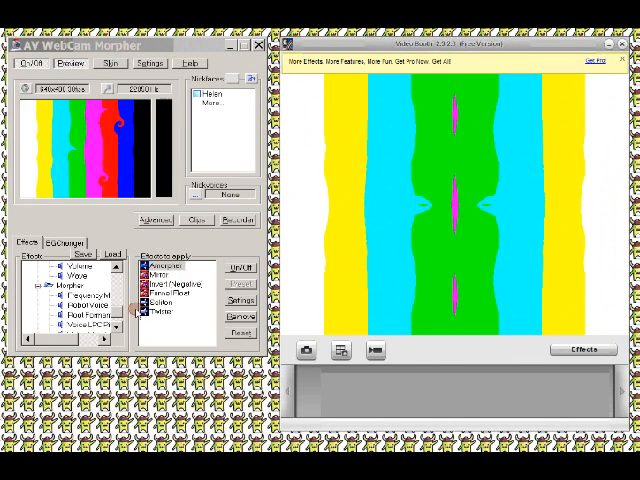
Raise the Soliton wave amount, set its type to Horizontal and confirm
left_click(164, 298)
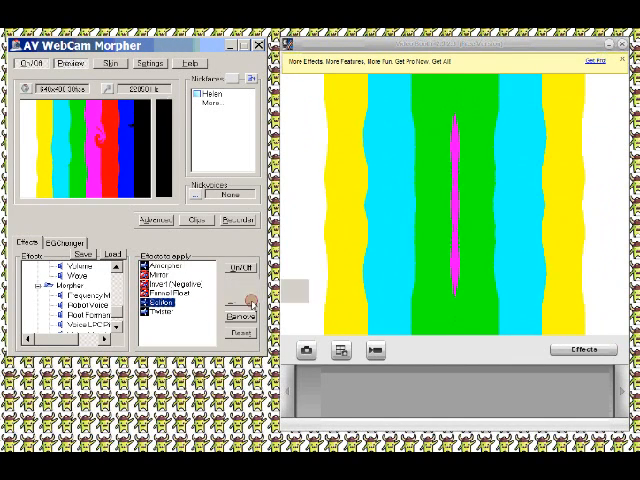
left_click(236, 302)
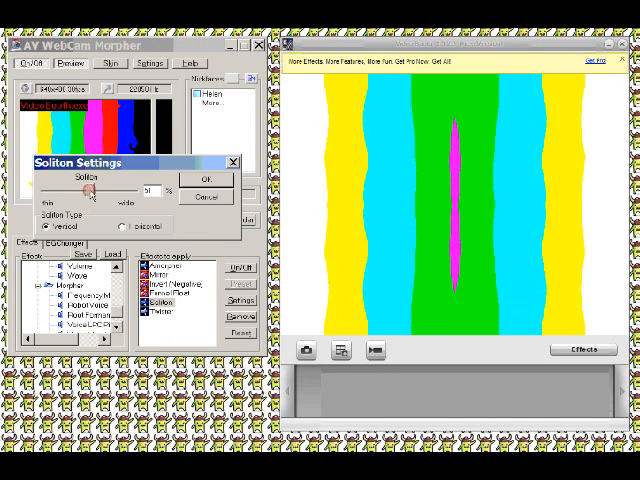
left_click_drag(102, 188, 118, 188)
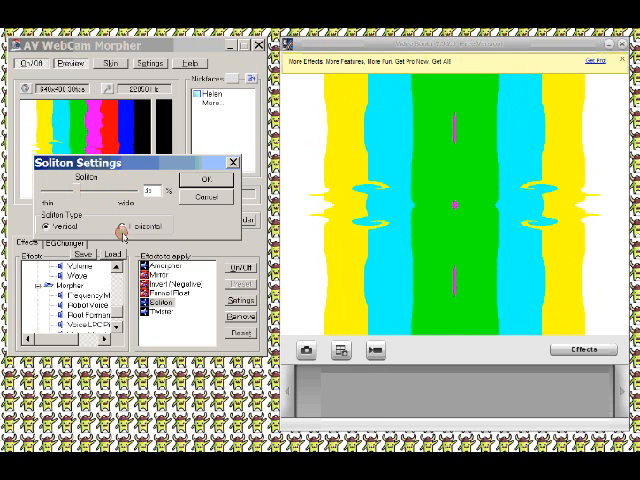
left_click(122, 228)
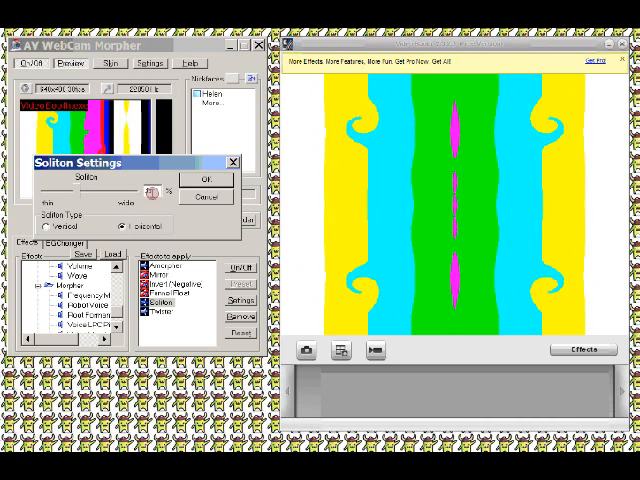
left_click(208, 180)
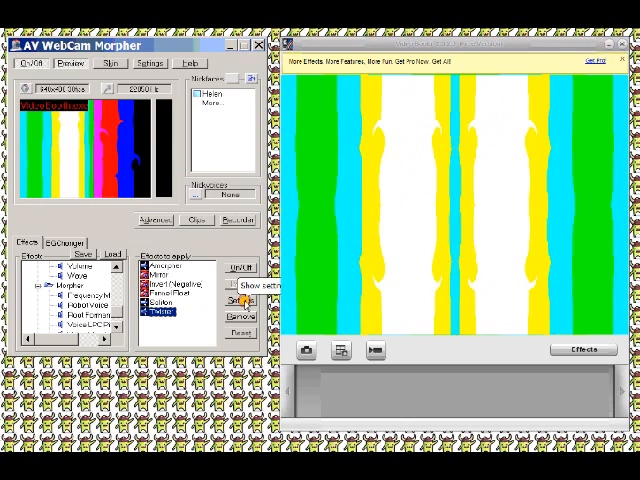
Increase the Twister amount so the feed's edges curl into swirls, and confirm
left_click(240, 302)
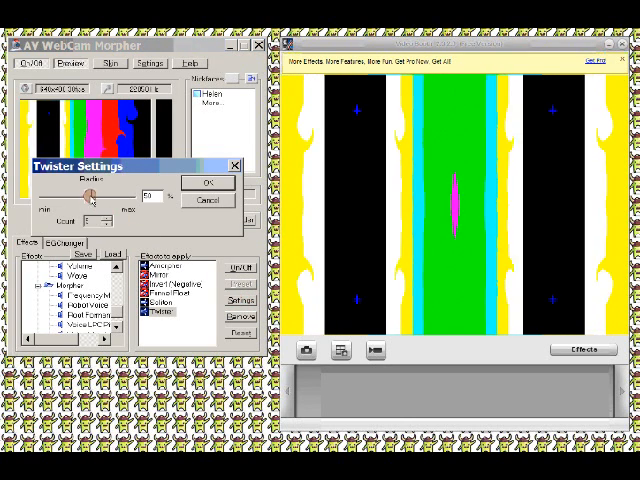
left_click_drag(92, 190, 108, 190)
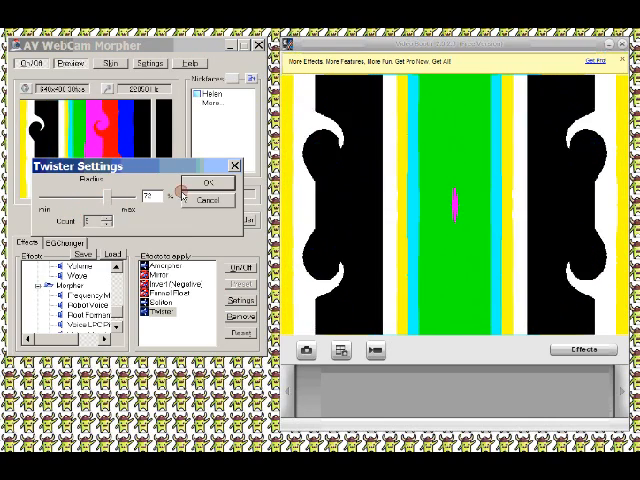
left_click(208, 184)
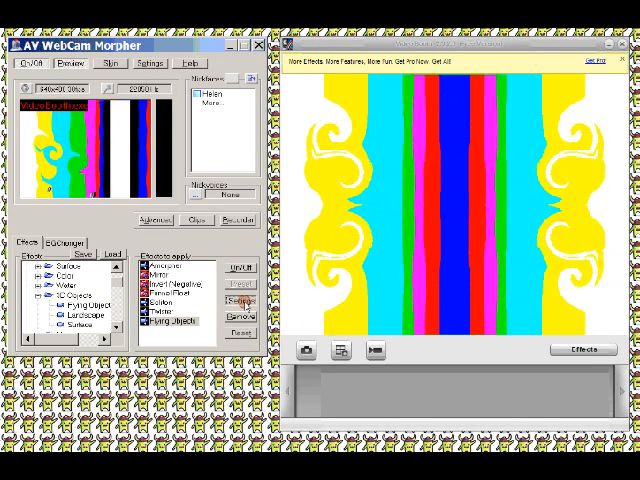
Review the Flying Objects Count, Size and Speed settings and confirm them
left_click(238, 300)
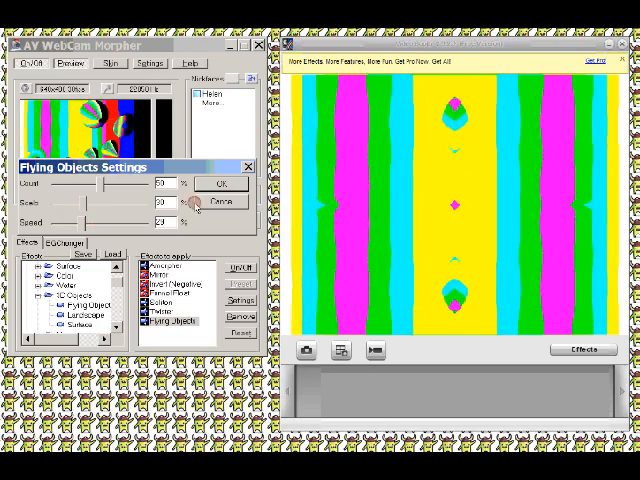
left_click(218, 184)
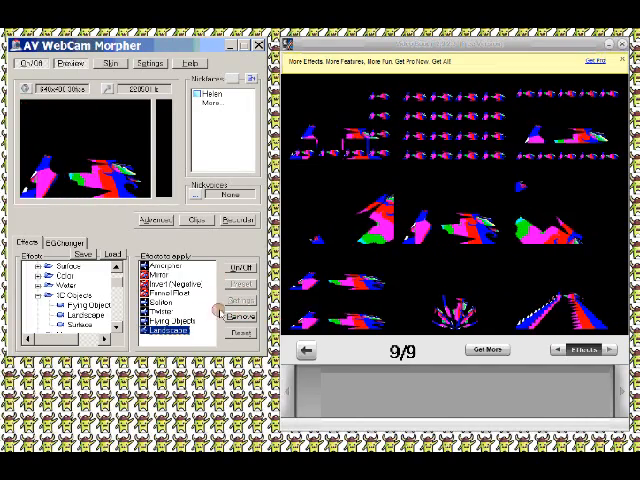
Add the Landscape effect to the chain and view the tiled terrain result in Video Booth
left_click(170, 320)
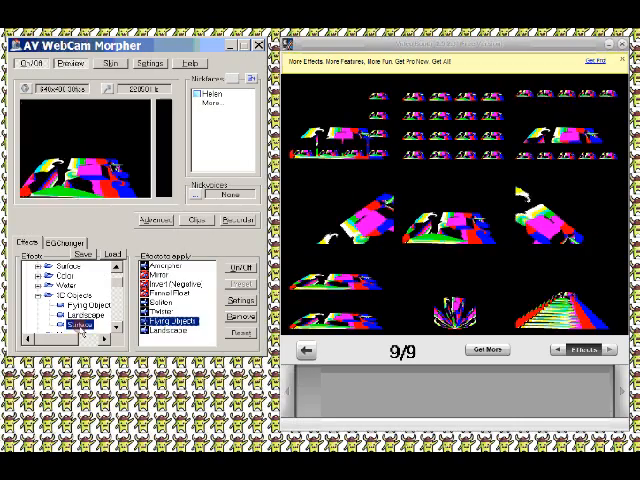
left_click(168, 326)
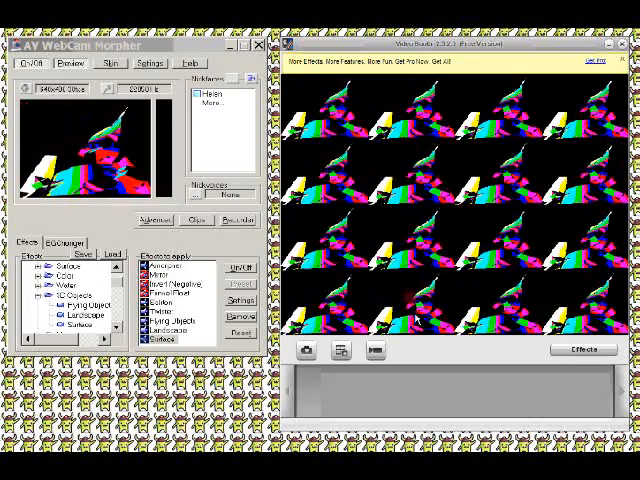
left_click(582, 348)
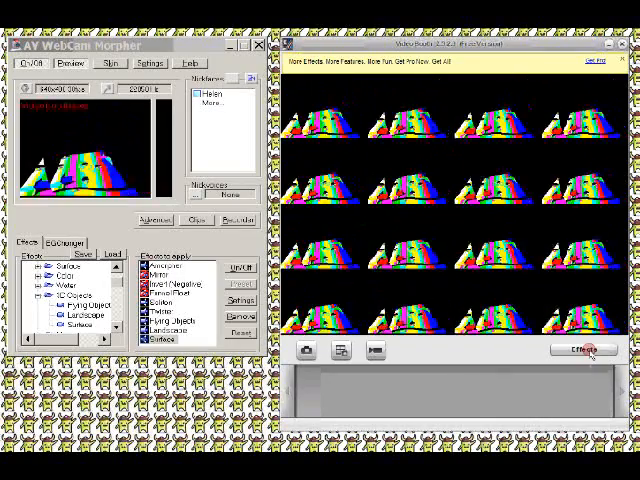